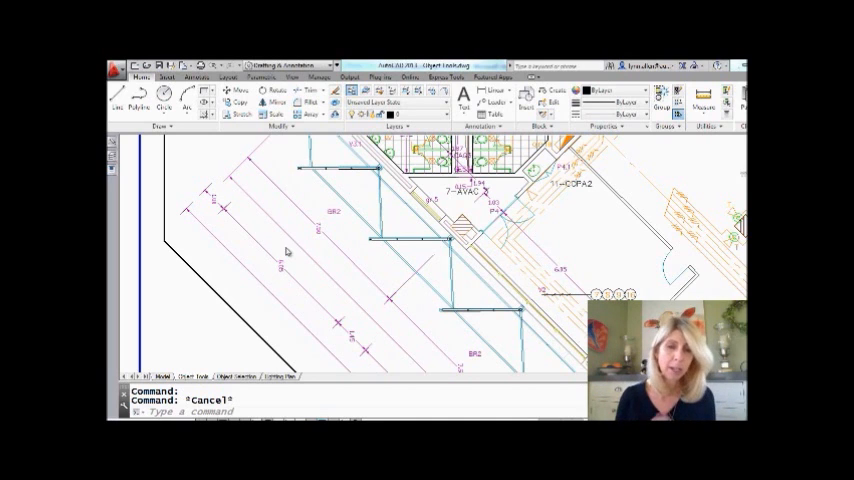
{"action": "mouse_move", "coordinate": [308, 248]}
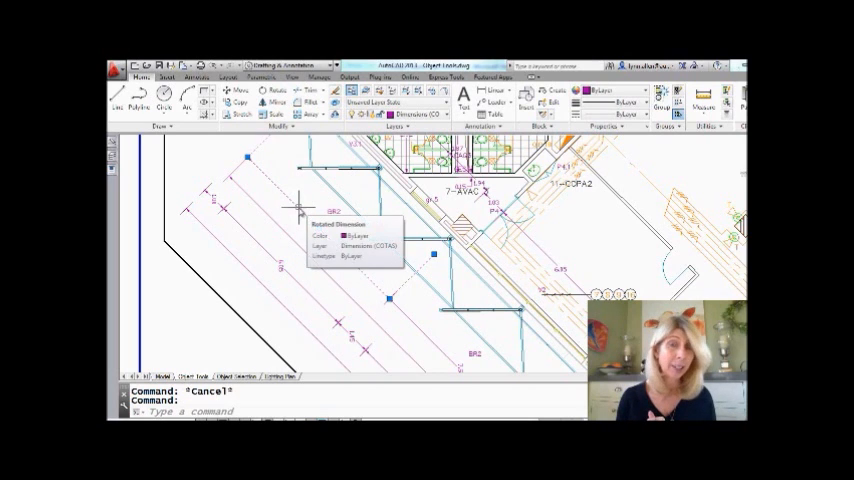
- Bring up the shortcut options for one of the rotated dimensions
{"action": "right_click", "coordinate": [300, 210]}
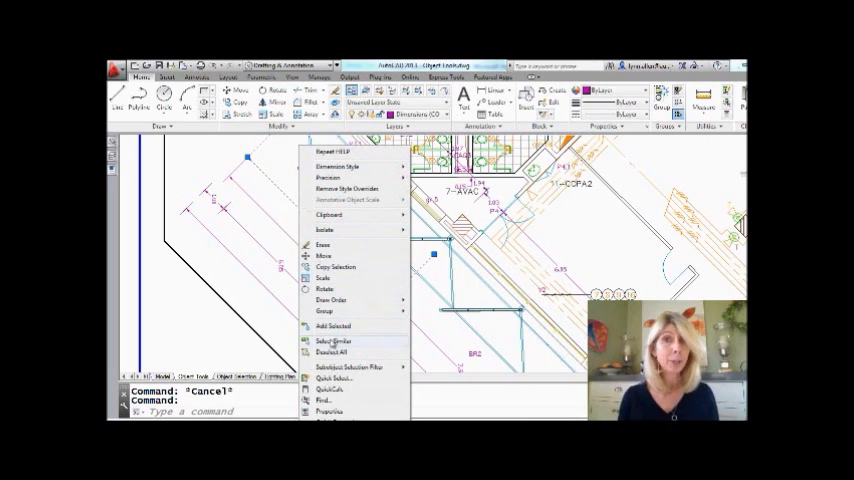
{"action": "left_click", "coordinate": [328, 340]}
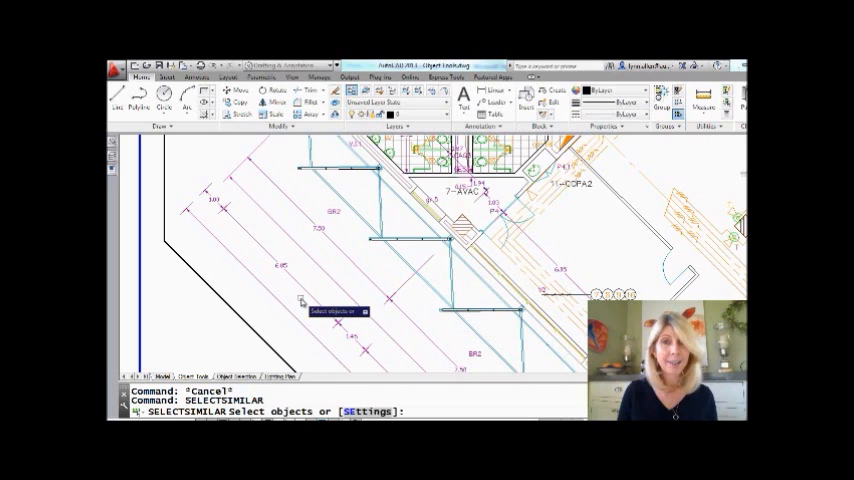
- Enter the SE option of SELECTSIMILAR to reach the Select Similar Settings
{"action": "type", "text": "se"}
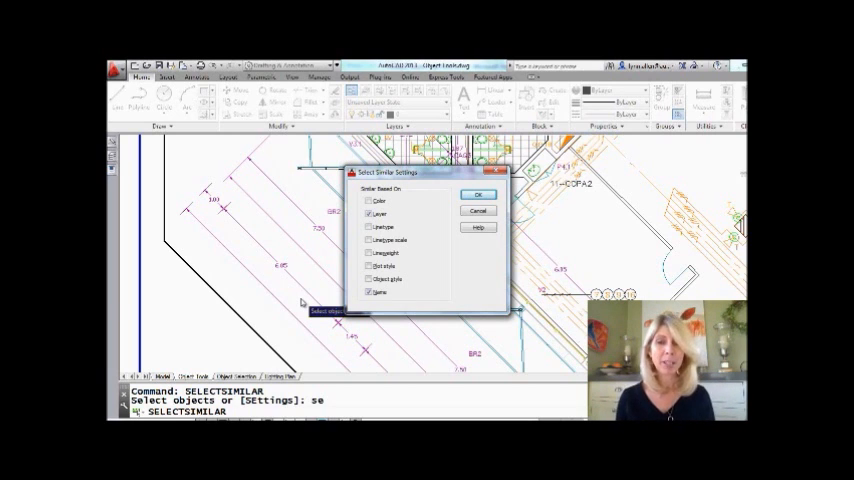
- Review the Similar Based On properties and accept the settings with OK
{"action": "left_click", "coordinate": [368, 214]}
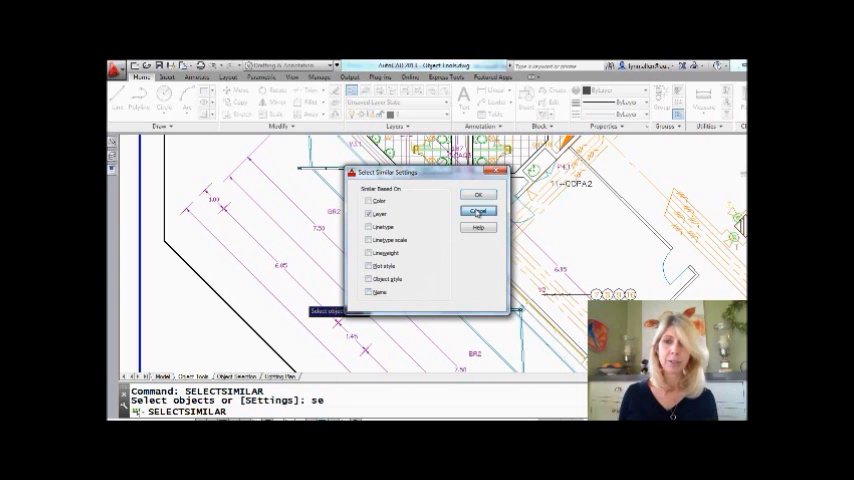
{"action": "left_click", "coordinate": [478, 194]}
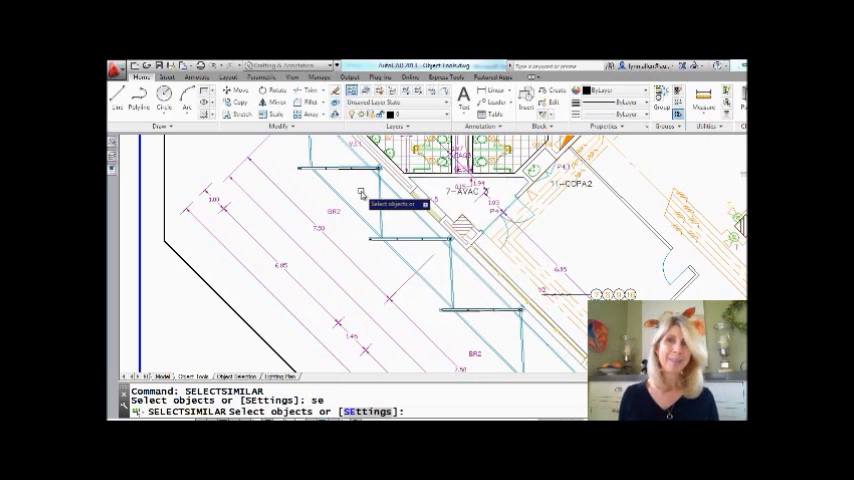